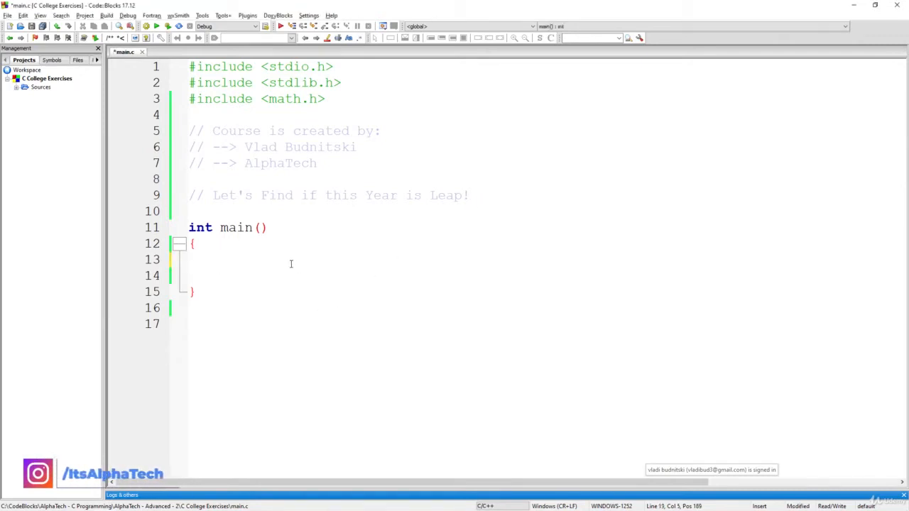
- Declare int year and add printf("Enter a year: "); to prompt the user
{"action": "type", "text": "int year;"}
{"action": "type", "text": "printf"}
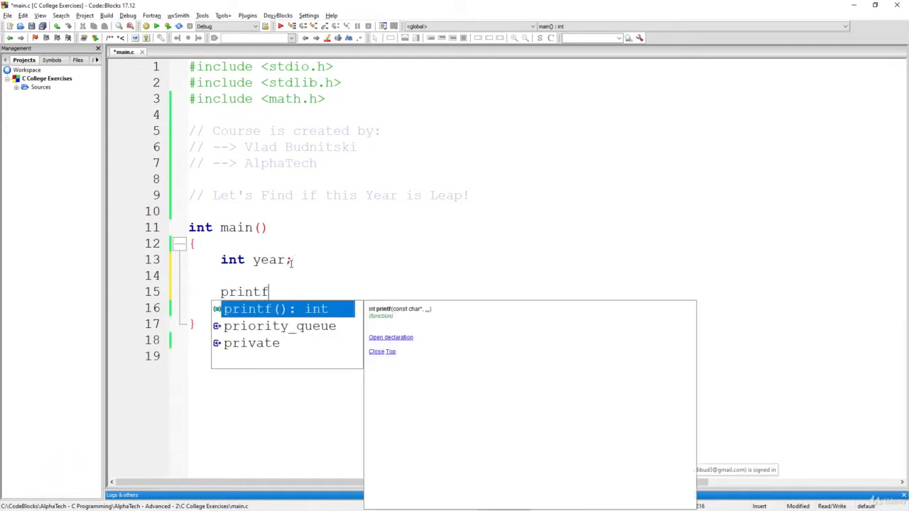
{"action": "type", "text": "(\"Enter a year"}
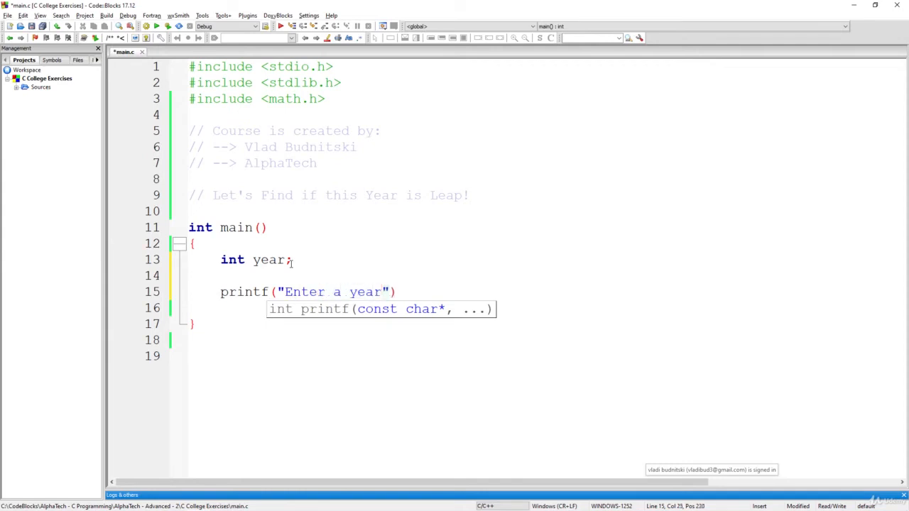
{"action": "type", "text": ": \");"}
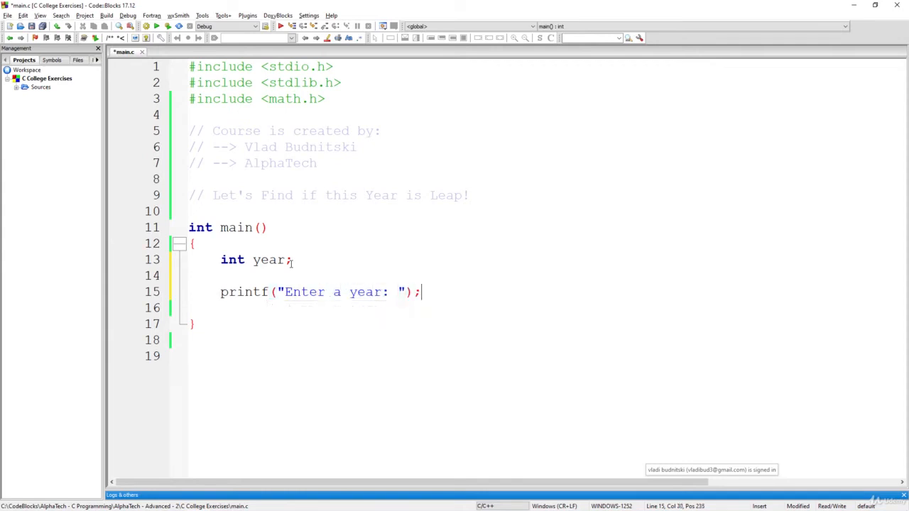
{"action": "key", "text": "ctrl+s"}
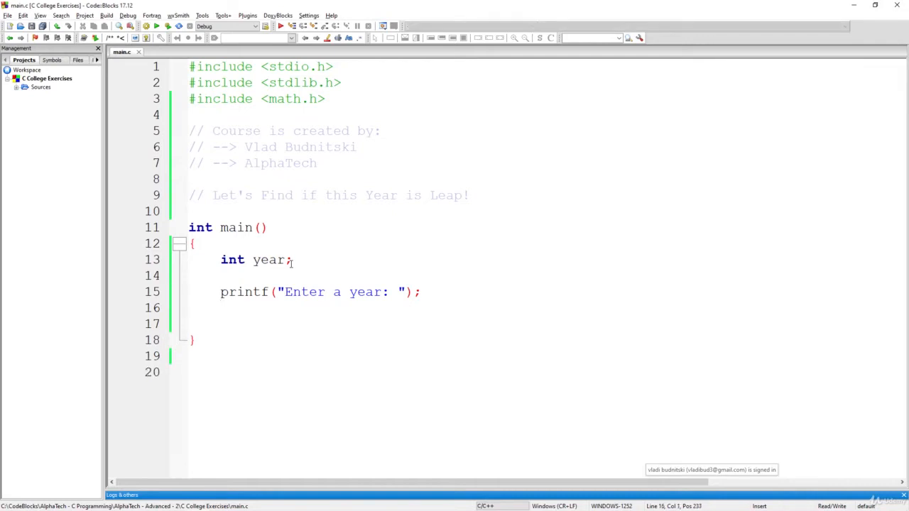
- Read the year with scanf("%d", &year);
{"action": "type", "text": "scanf(\"\")"}
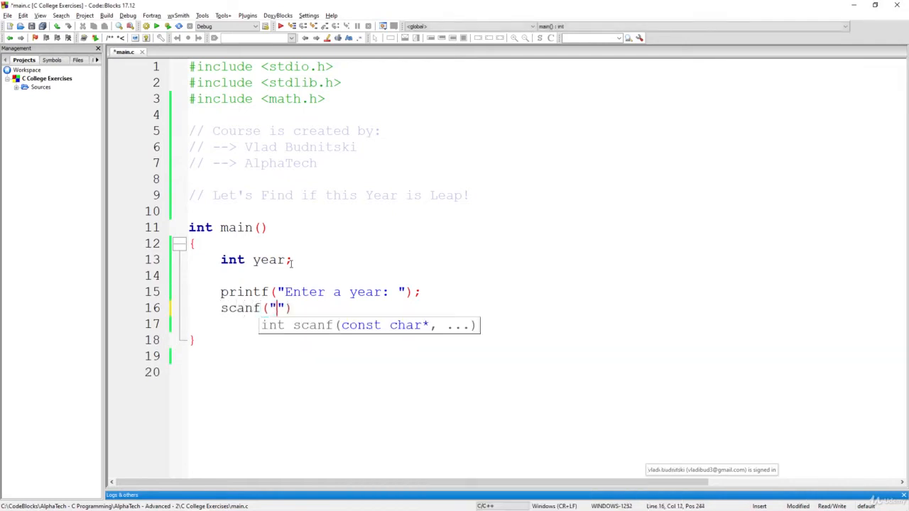
{"action": "type", "text": "%d\","}
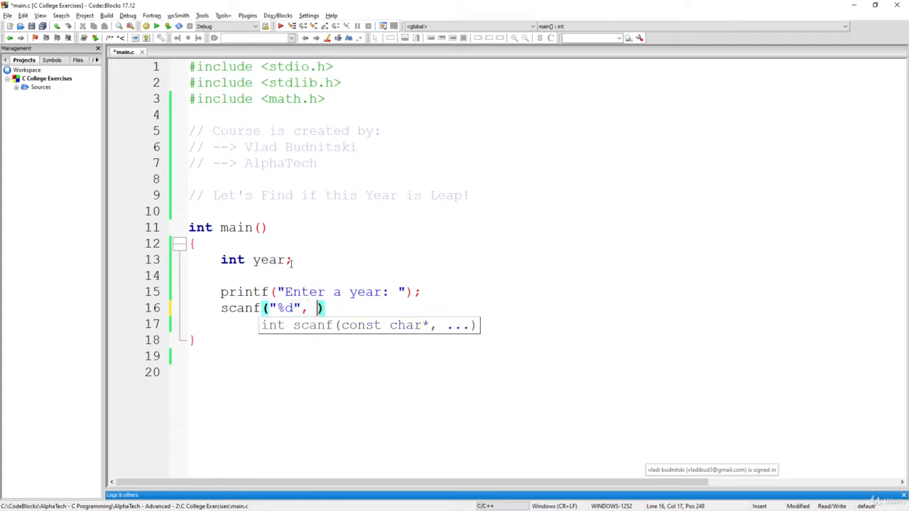
{"action": "type", "text": "&year);"}
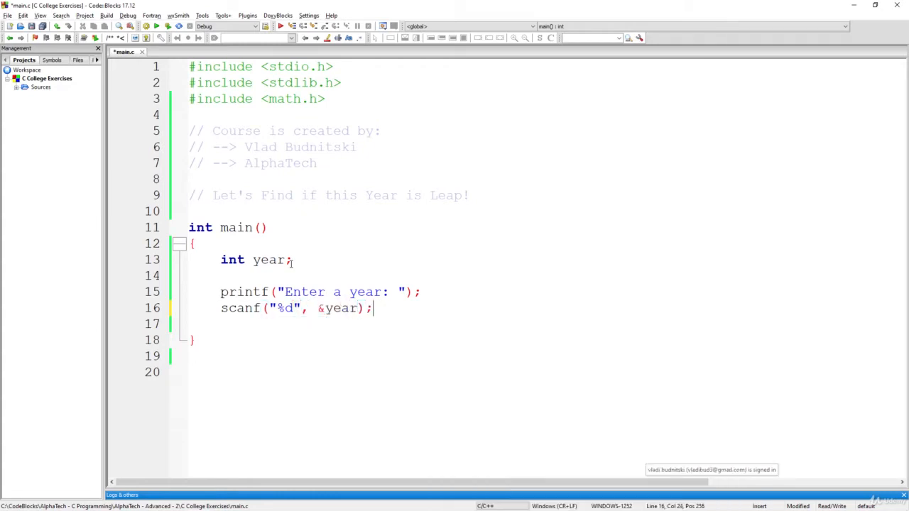
{"action": "key", "text": "ctrl+s"}
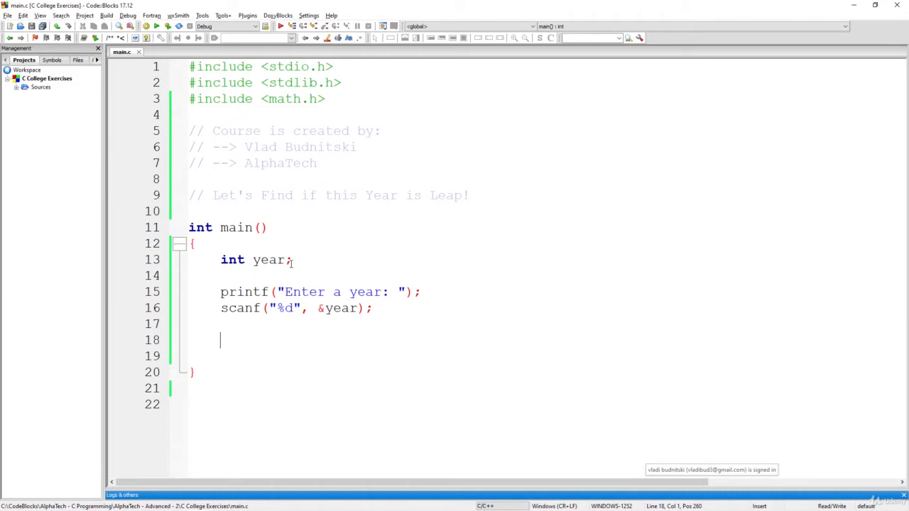
- Write the condition if (year % 400 == 0) below the scanf line
{"action": "type", "text": "if ()"}
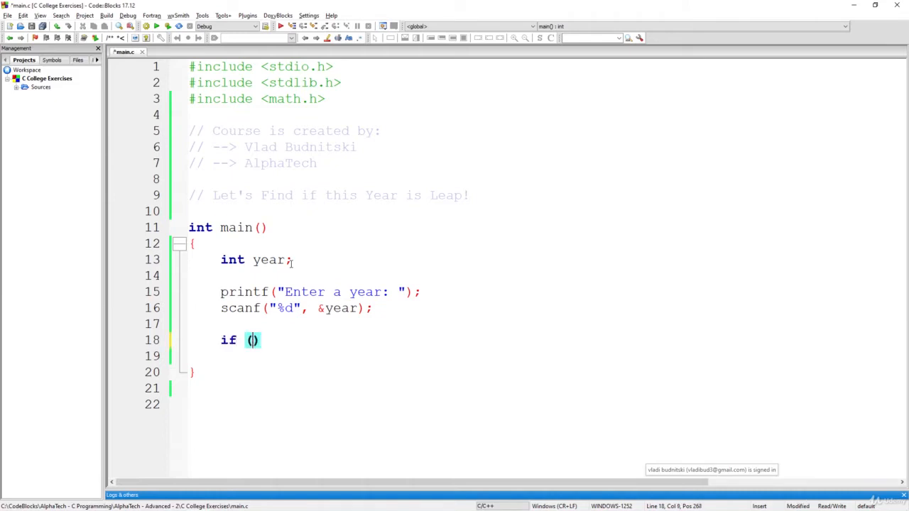
{"action": "type", "text": "year %"}
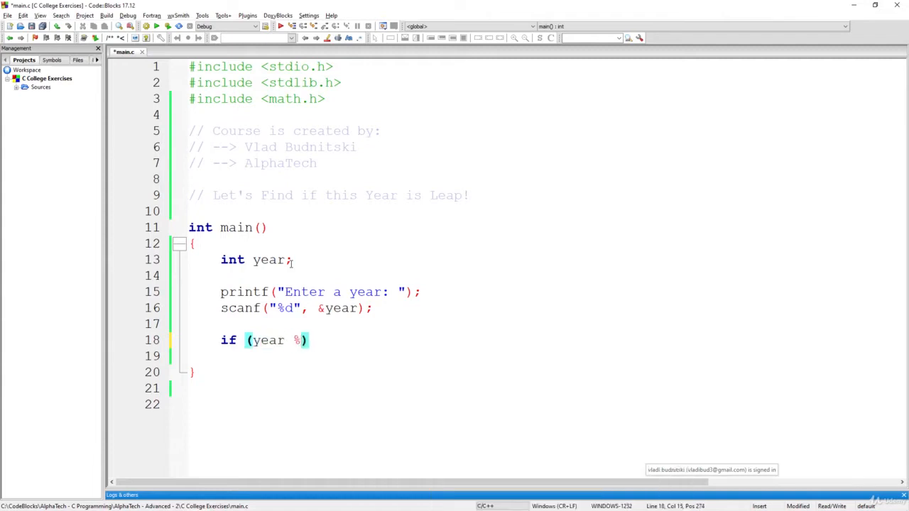
{"action": "type", "text": "400"}
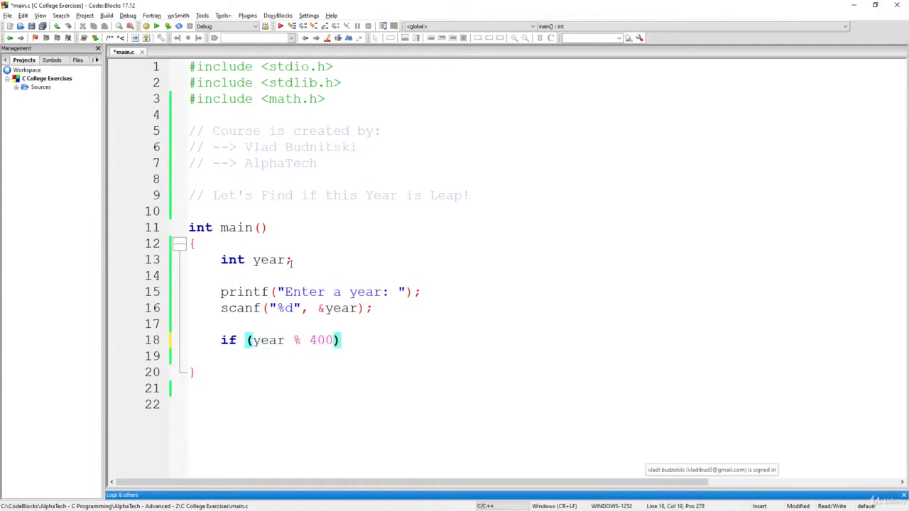
{"action": "type", "text": "== 0"}
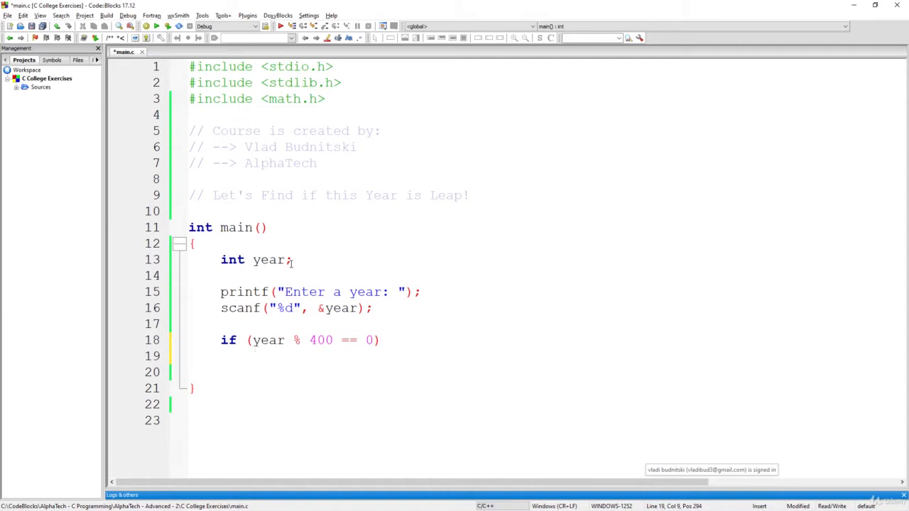
{"action": "mouse_move", "coordinate": [327, 329]}
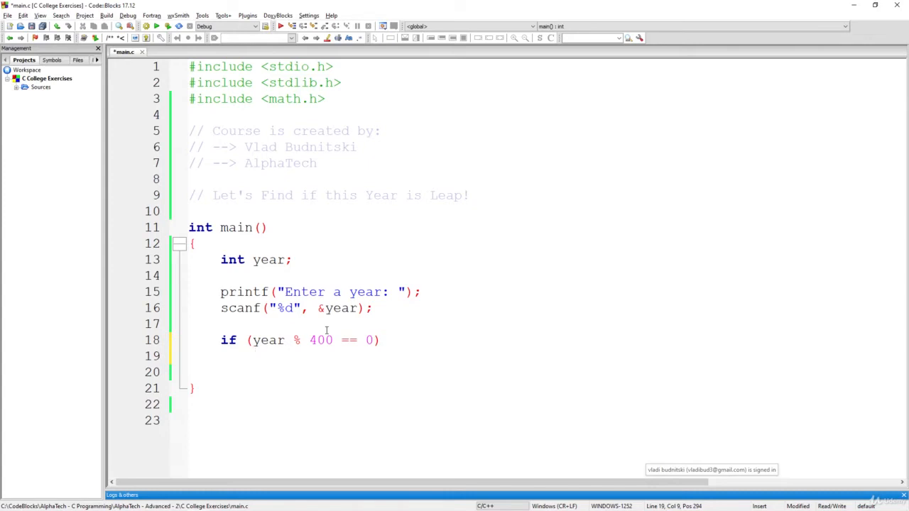
- Add printf(" %d year is a leap year\n", year); under that if
{"action": "type", "text": "printf(\" %d year is a"}
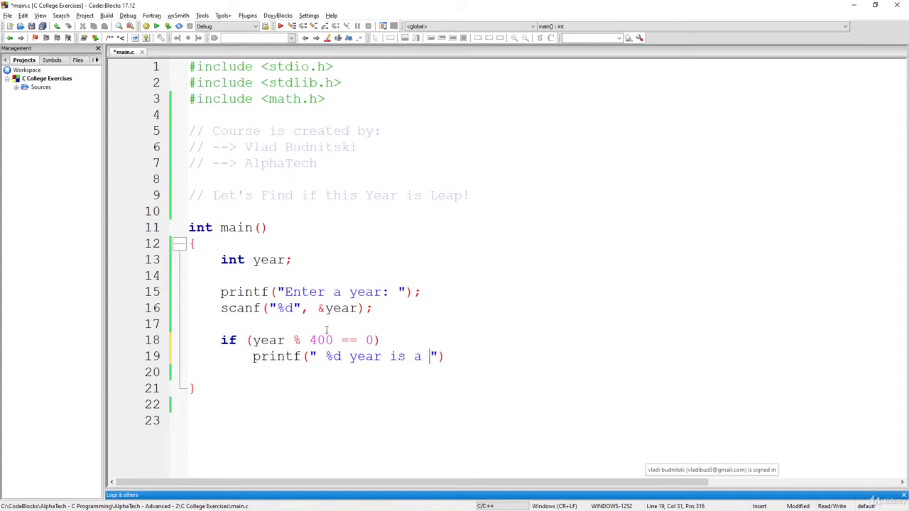
{"action": "type", "text": "leap y"}
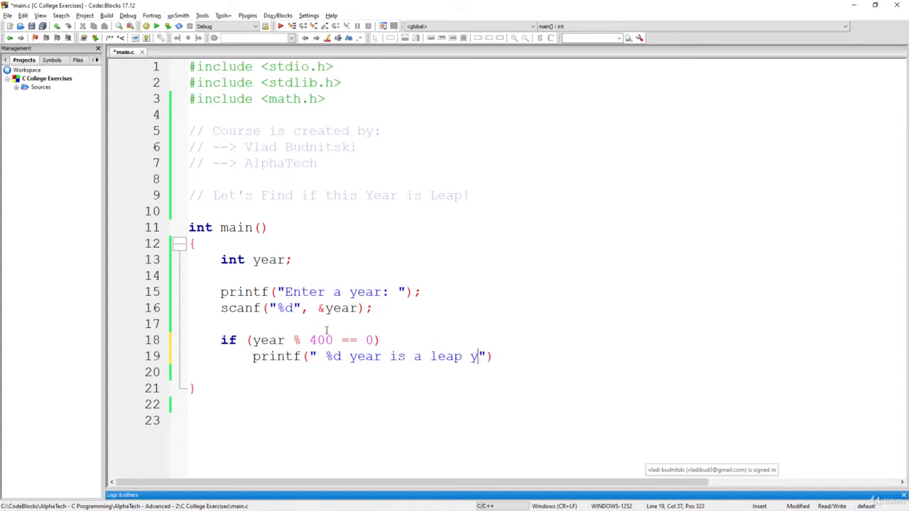
{"action": "type", "text": "ear"}
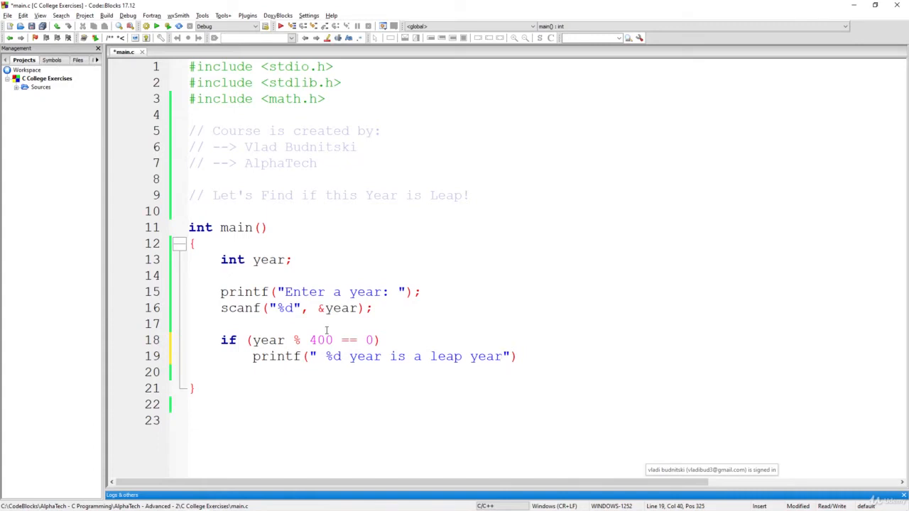
{"action": "type", "text": "\\n"}
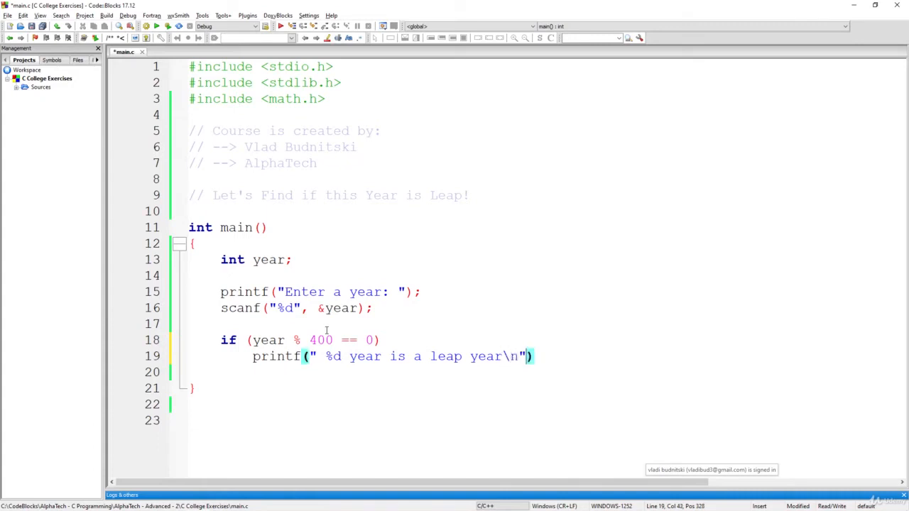
{"action": "type", "text": ", year"}
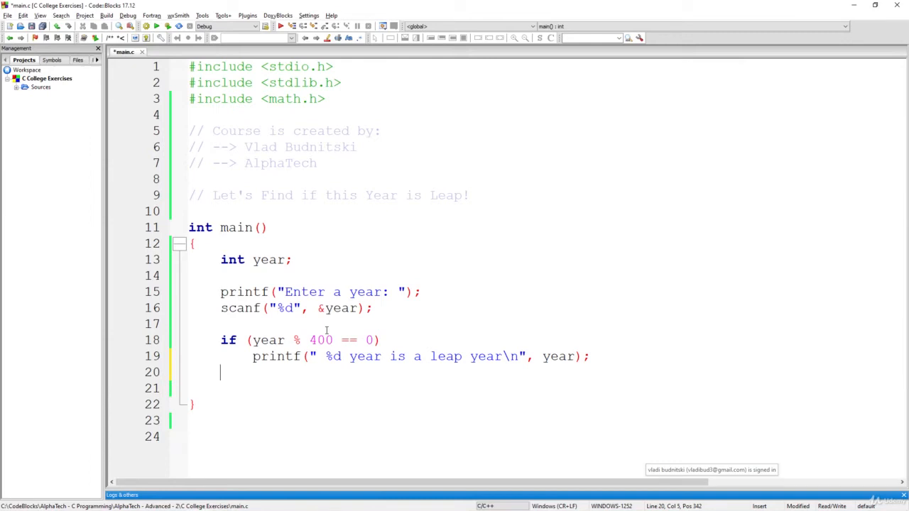
{"action": "mouse_move", "coordinate": [297, 335]}
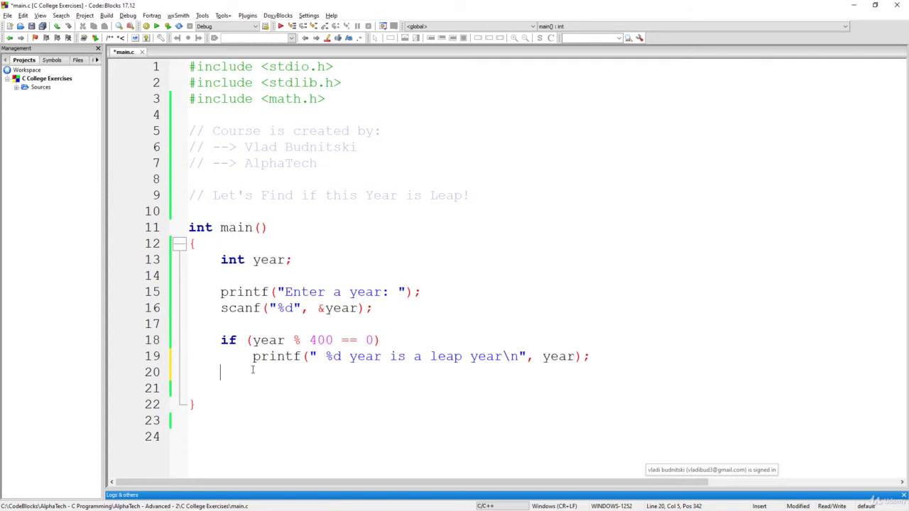
- Add else if (year % 100 == 0) printing "%d year is NOT a leap year\n" with year
{"action": "type", "text": "else"}
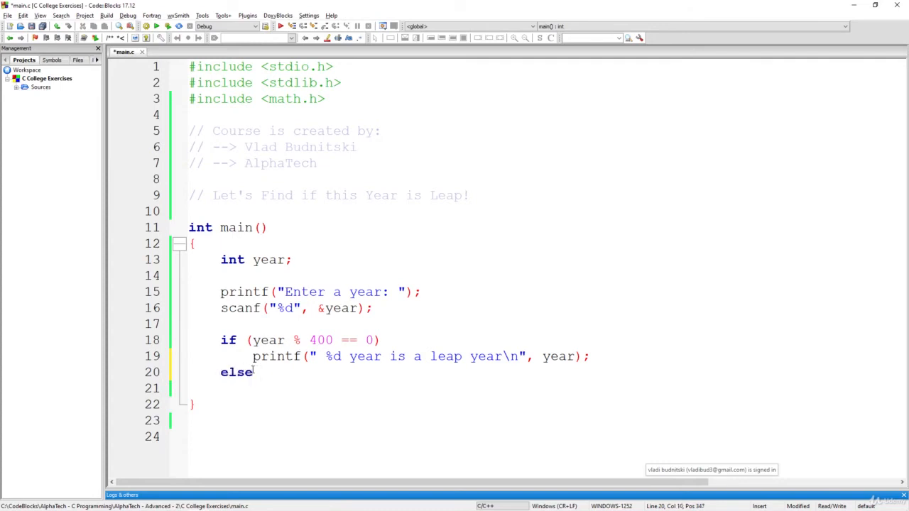
{"action": "type", "text": "if (y)"}
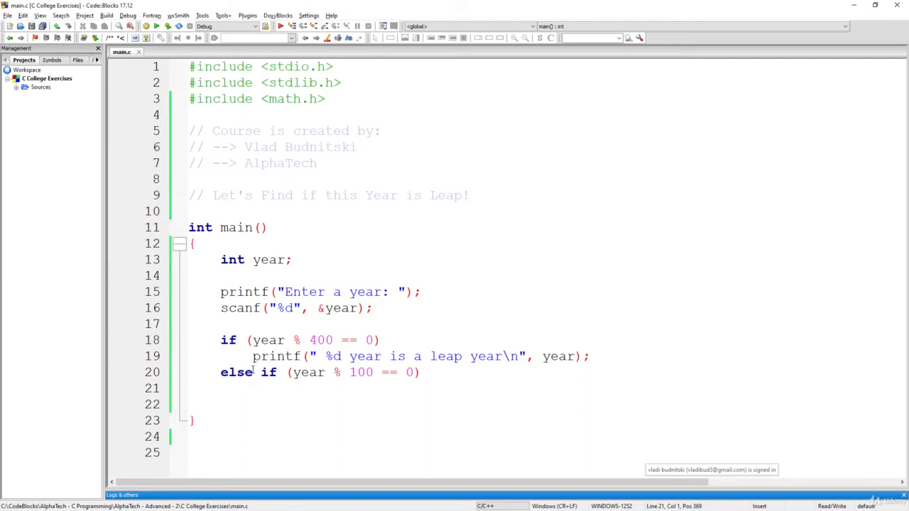
{"action": "type", "text": "printf(\"\")"}
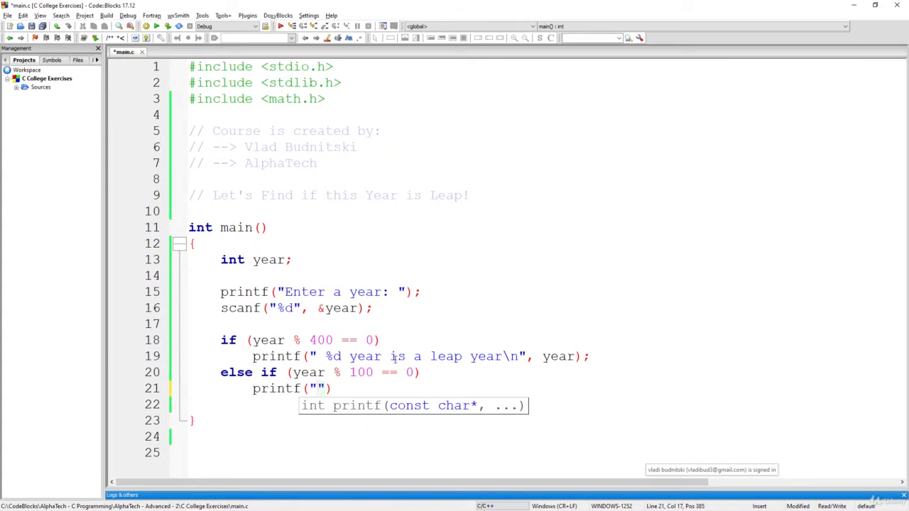
{"action": "mouse_move", "coordinate": [479, 367]}
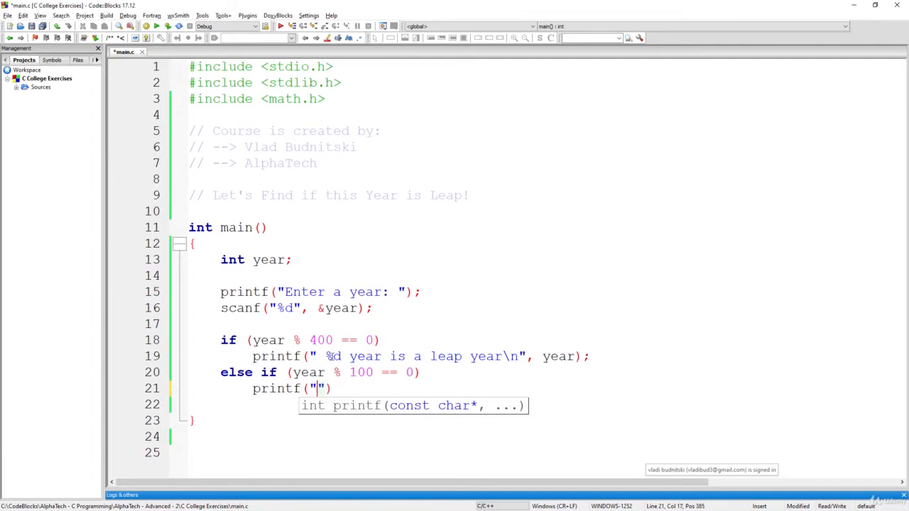
{"action": "type", "text": "%d"}
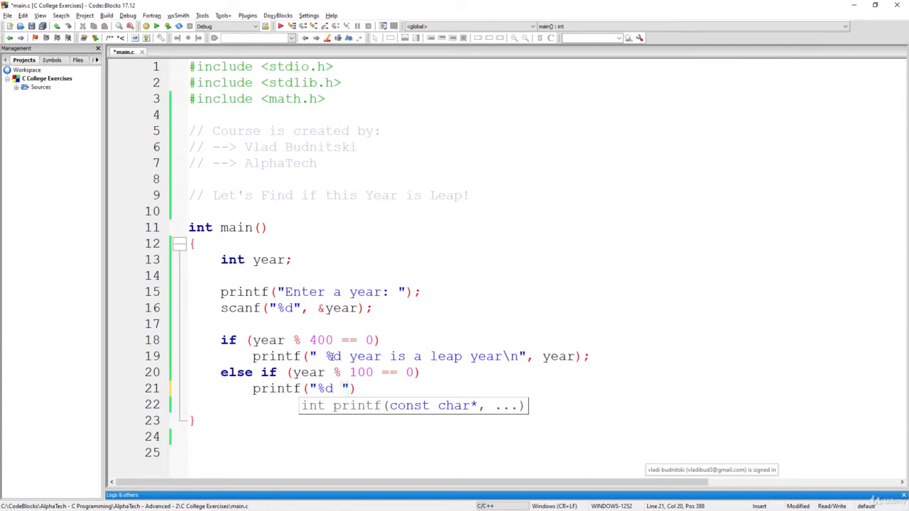
{"action": "type", "text": "year is N"}
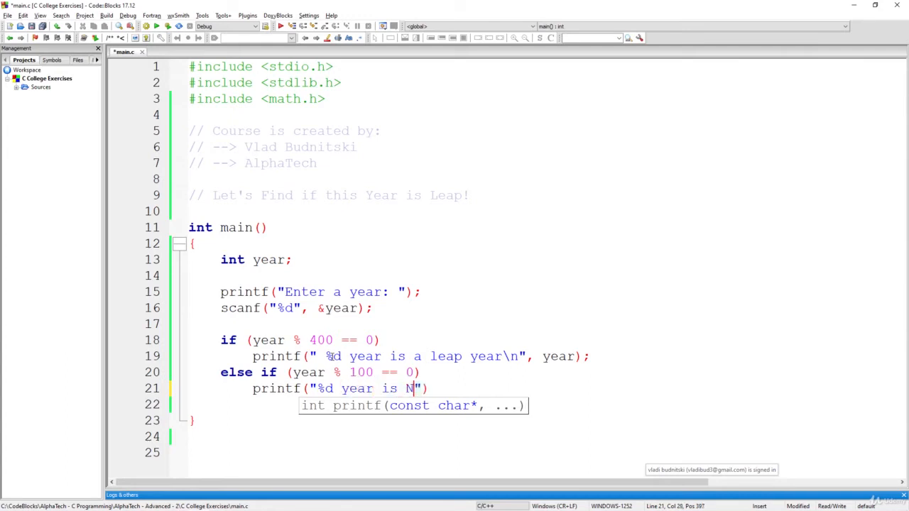
{"action": "type", "text": "OT a leap year\\n"}
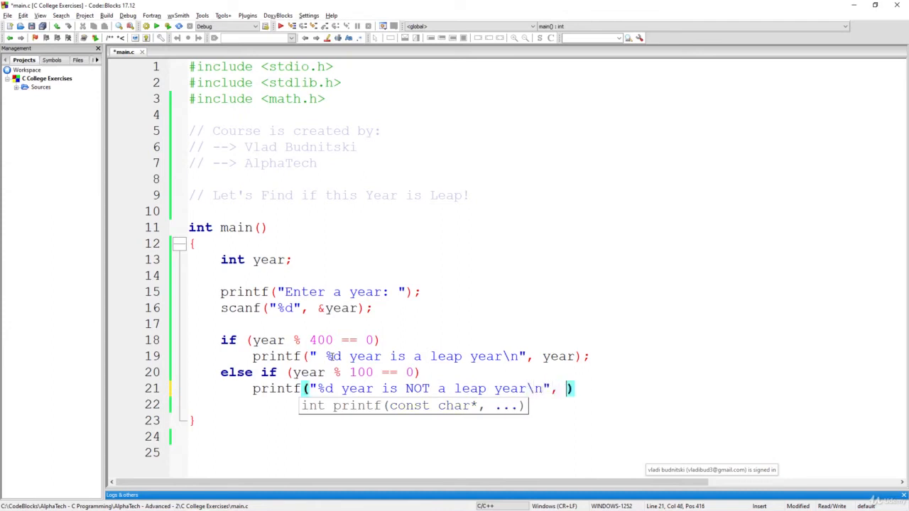
{"action": "type", "text": "year);"}
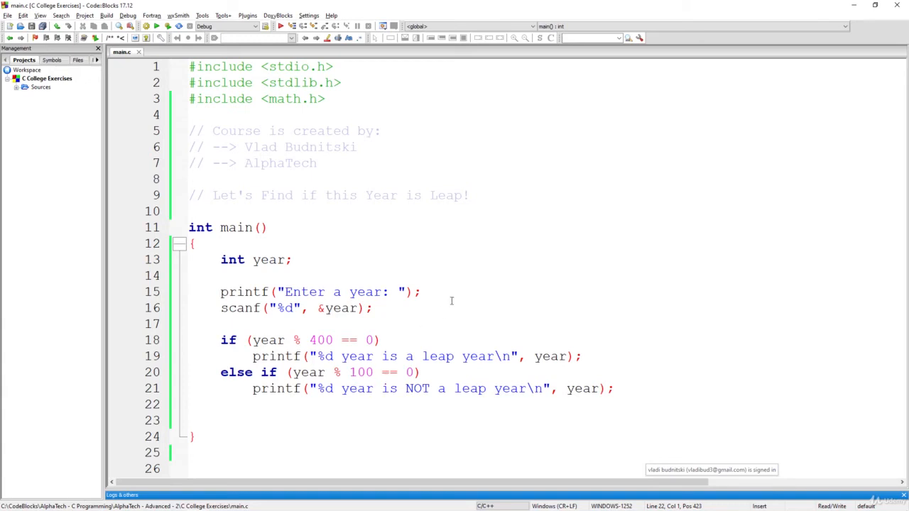
- Add else if (year % 4 == 0) printing "%d year is a leap year\n" with year
{"action": "type", "text": "else if ()"}
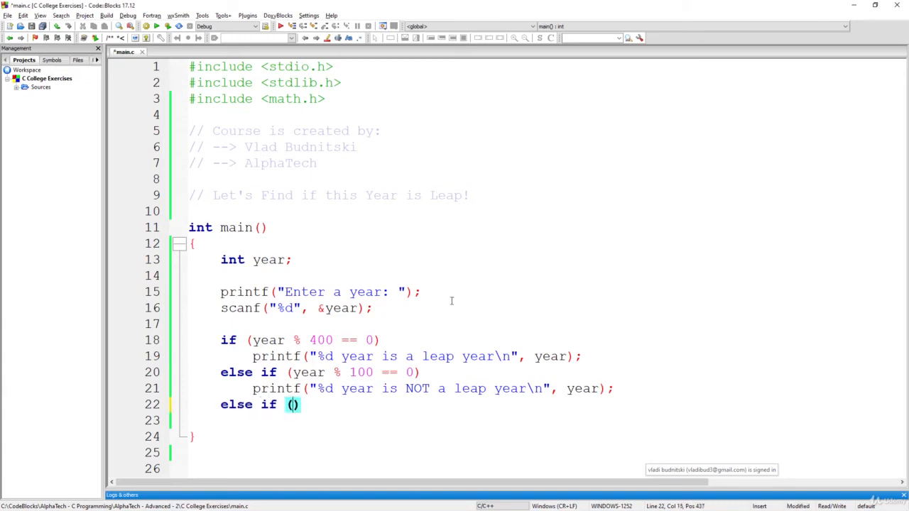
{"action": "type", "text": "year"}
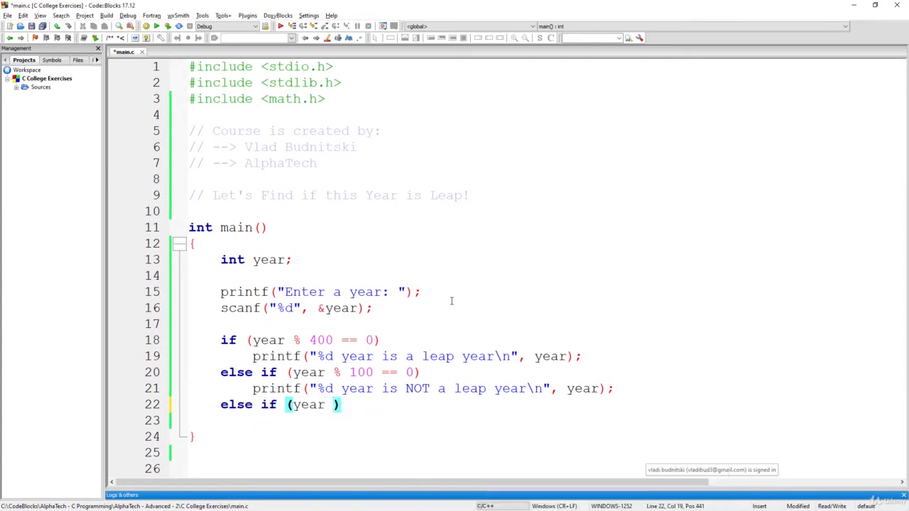
{"action": "type", "text": "% 4 == 0"}
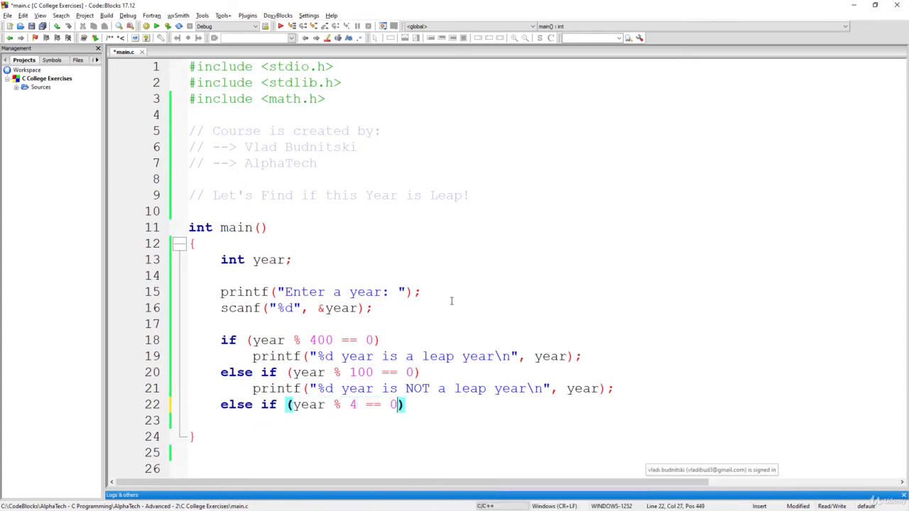
{"action": "type", "text": "p"}
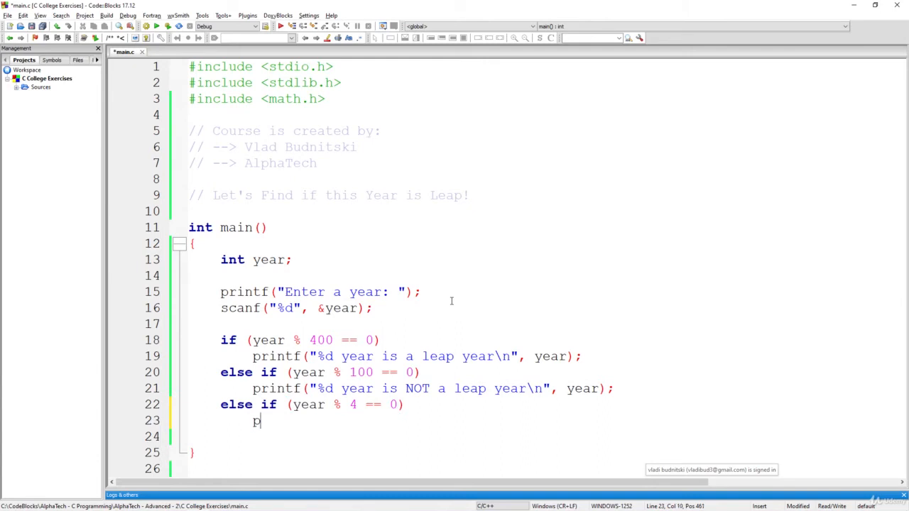
{"action": "type", "text": "rintf(\"%\")"}
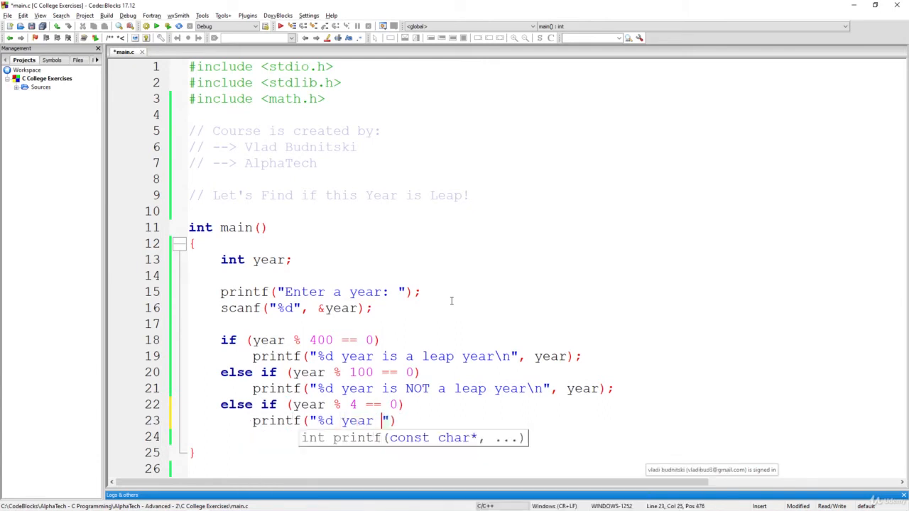
{"action": "type", "text": "is a leap y"}
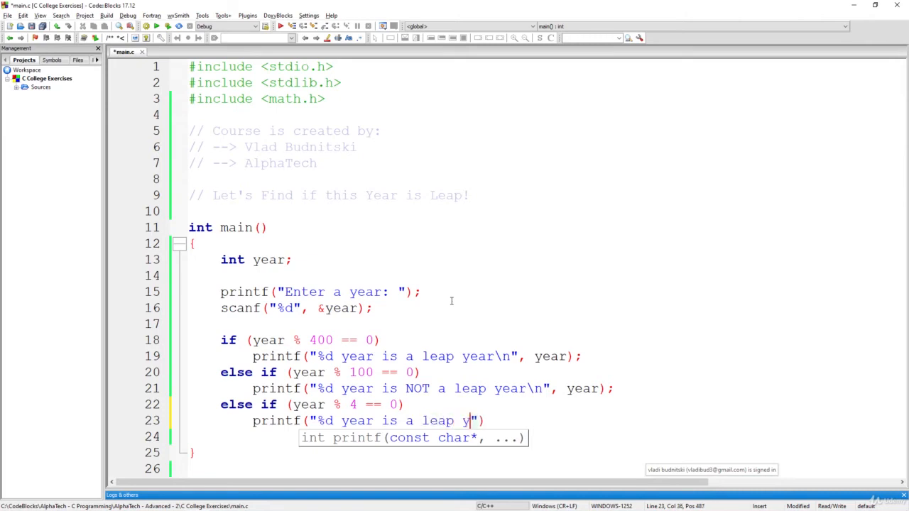
{"action": "type", "text": "ear"}
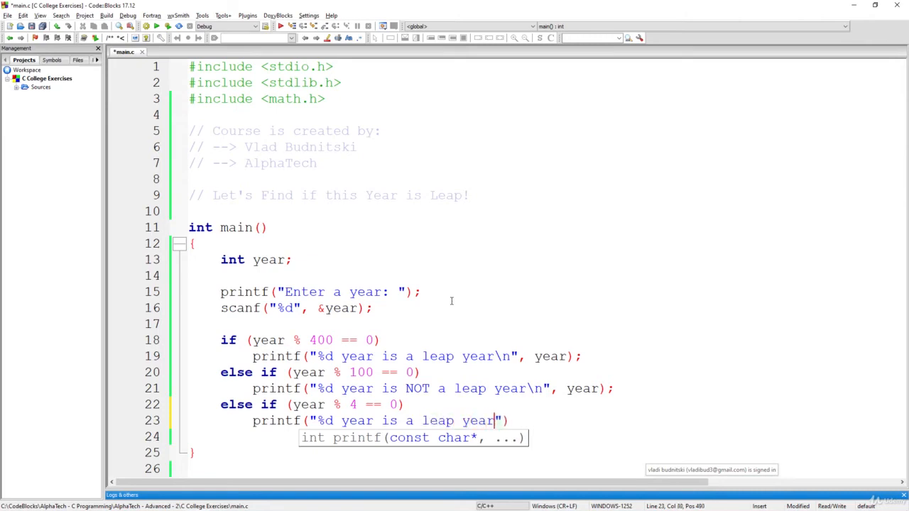
{"action": "type", "text": "\\n"}
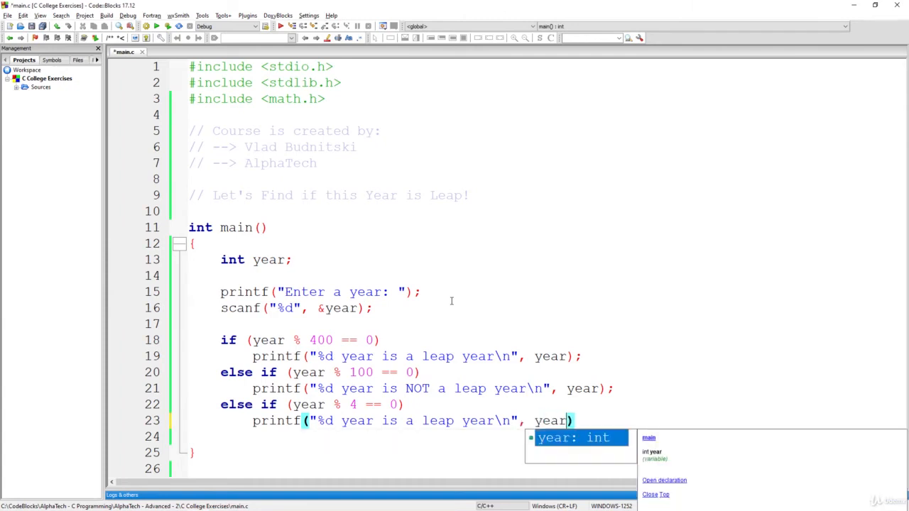
{"action": "type", "text": ";"}
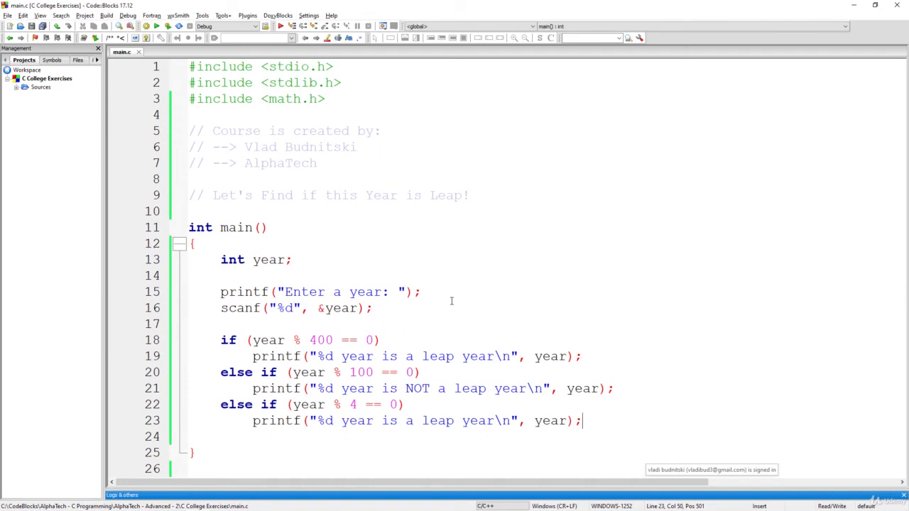
- Add a final else with printf("%d year is NOT a leap year\n", year);
{"action": "left_click", "coordinate": [252, 341]}
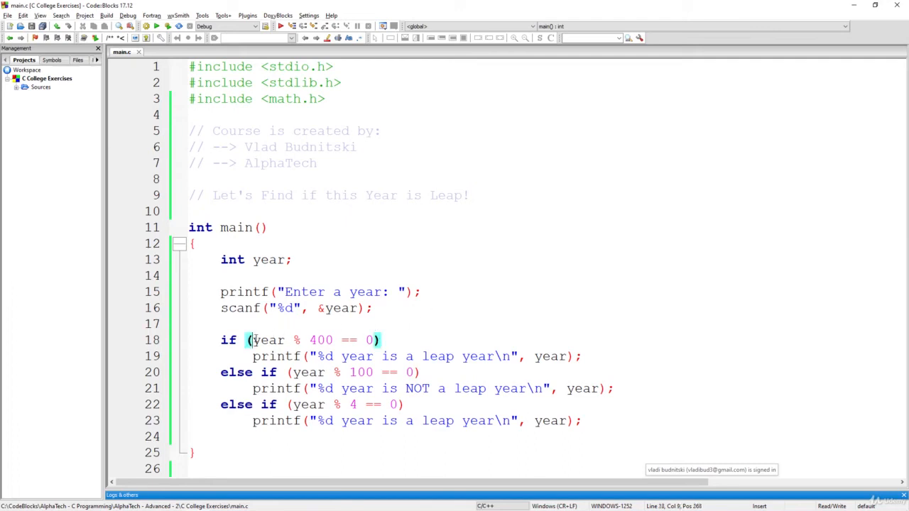
{"action": "left_click_drag", "start_coordinate": [251, 341], "coordinate": [372, 341]}
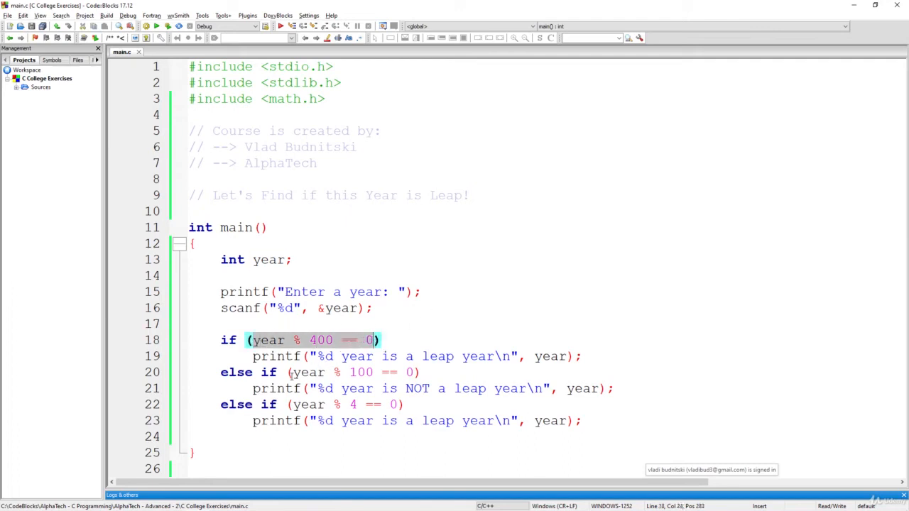
{"action": "left_click", "coordinate": [333, 405]}
{"action": "type", "text": "e"}
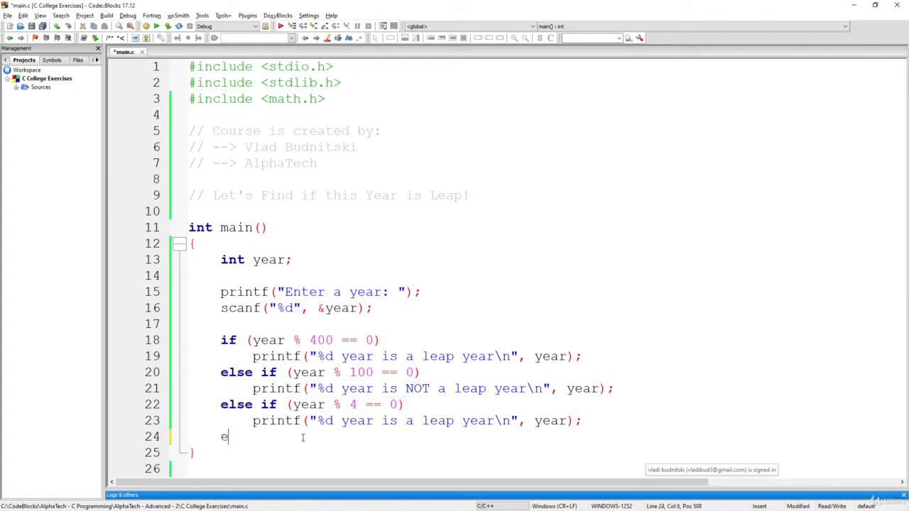
{"action": "type", "text": "lse"}
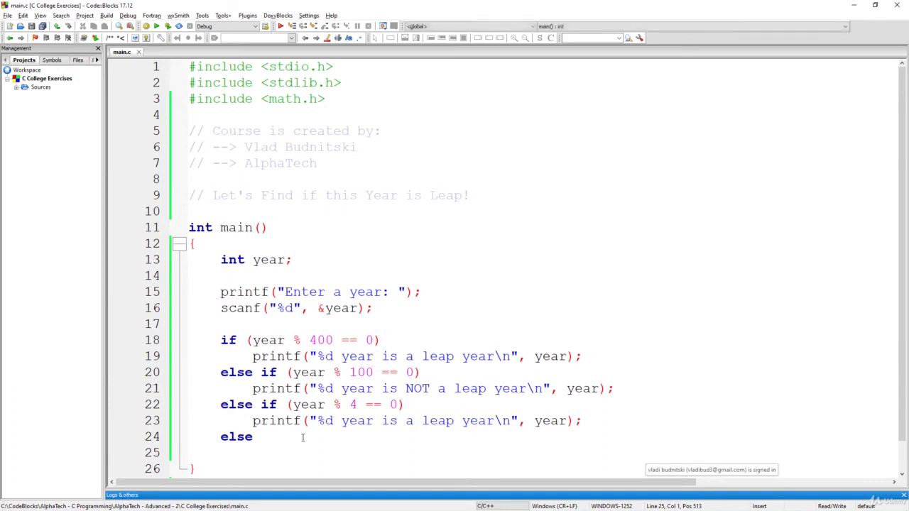
{"action": "type", "text": "printf(\"%d year is NOT a leap year\\n\", year);"}
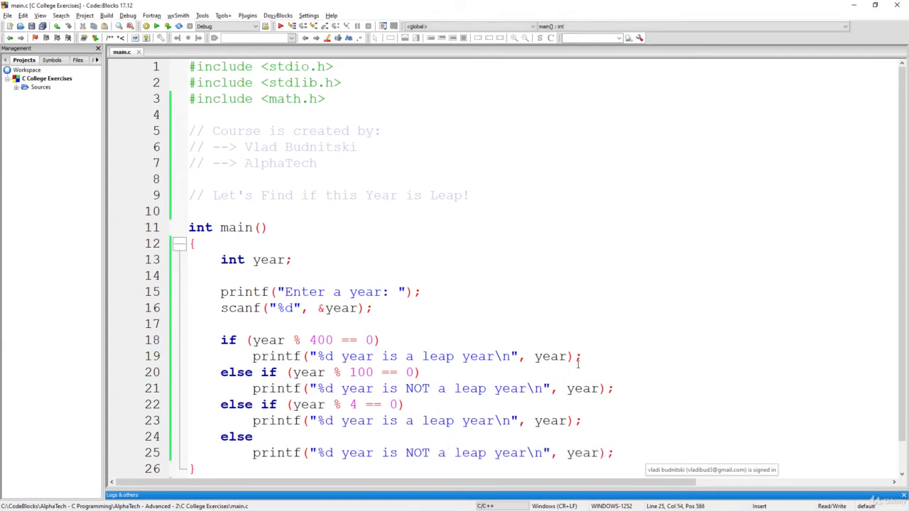
- End main with return 0;
{"action": "type", "text": "re"}
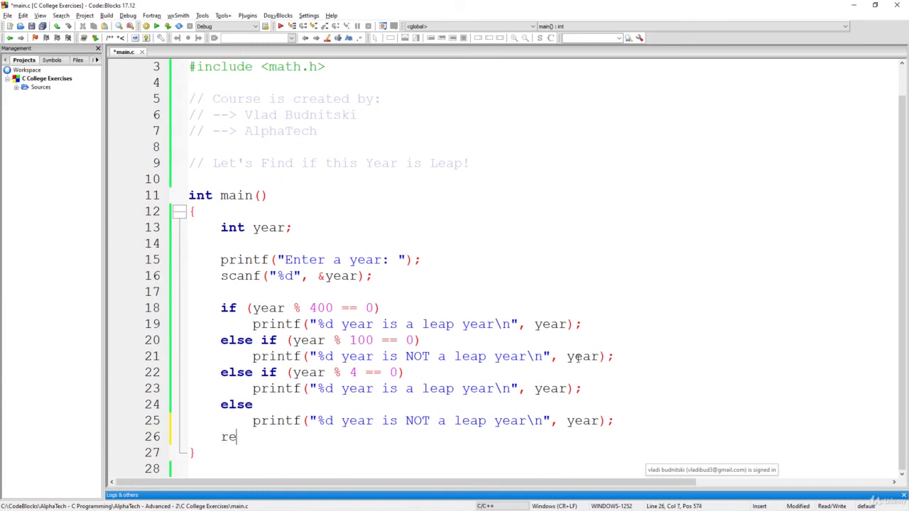
{"action": "type", "text": "turn 0;"}
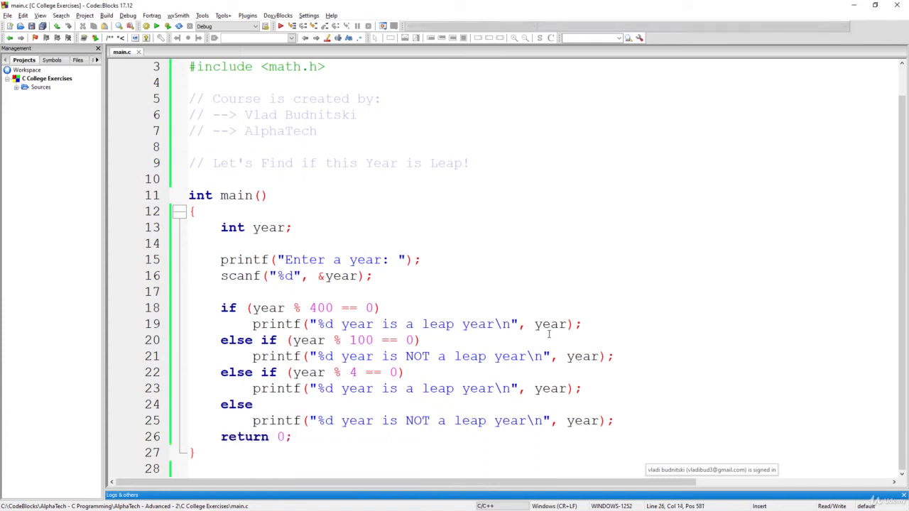